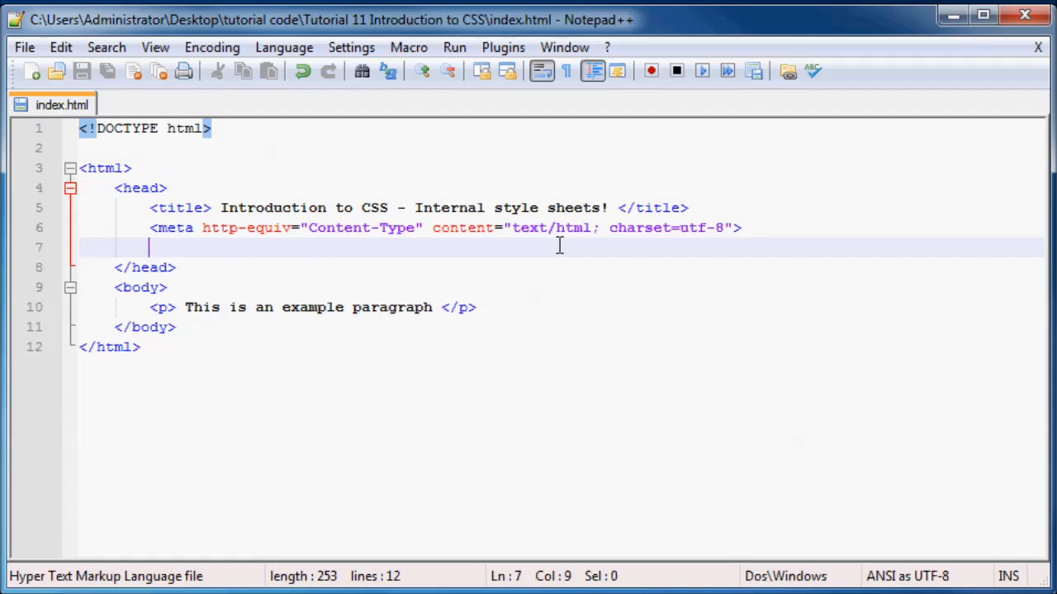
- Type the <style></style> tags on the blank line after the meta tag
{"action": "left_click", "coordinate": [144, 268]}
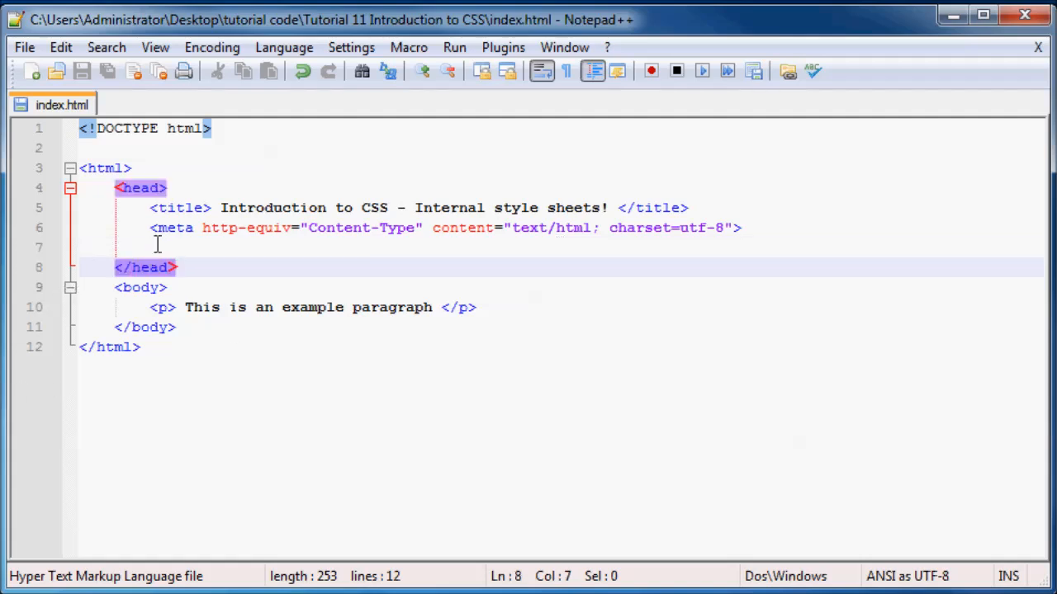
{"action": "left_click", "coordinate": [308, 246]}
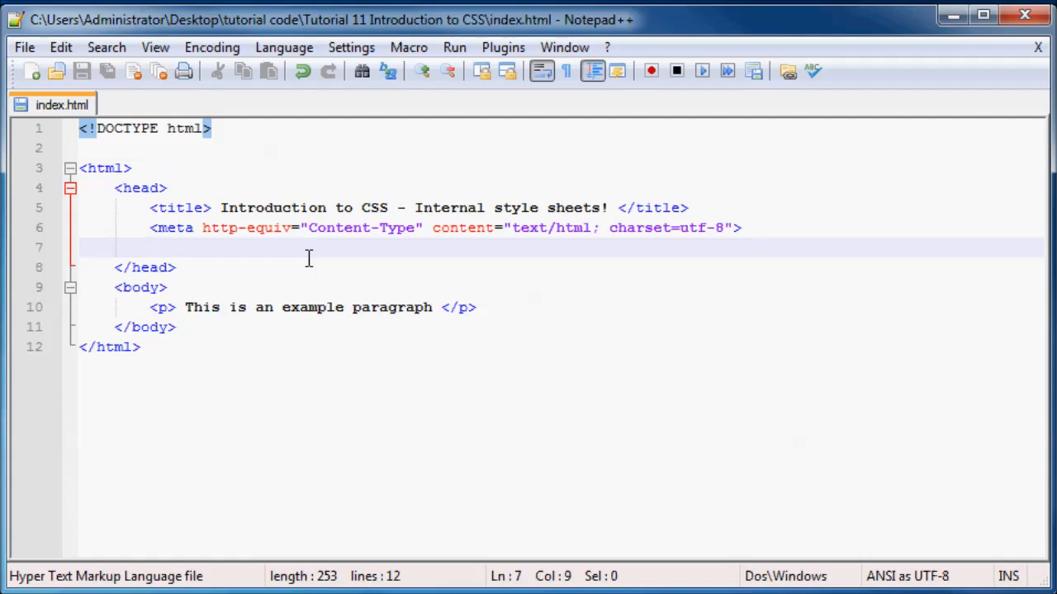
{"action": "type", "text": "<style>"}
{"action": "type", "text": "<>"}
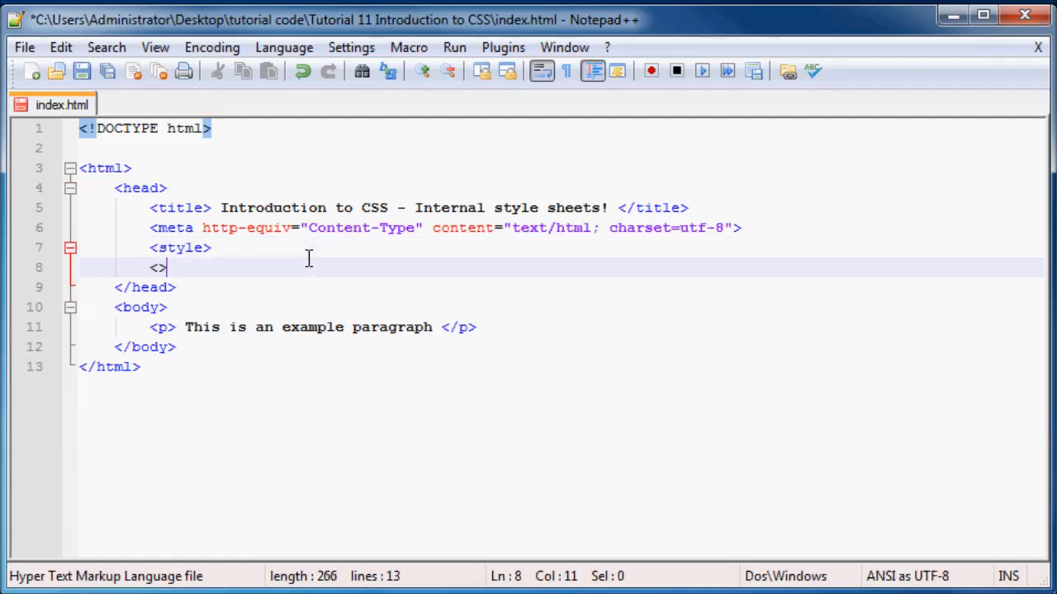
{"action": "type", "text": "style"}
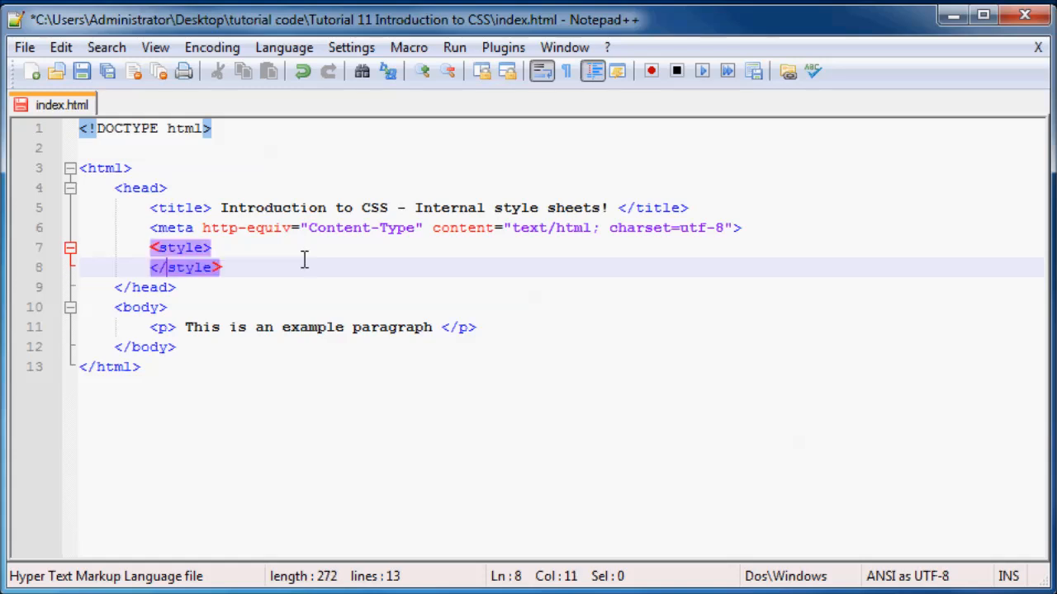
- Add type="text/css" to the opening style tag, fix the typo, and open an inner line
{"action": "left_click", "coordinate": [204, 247]}
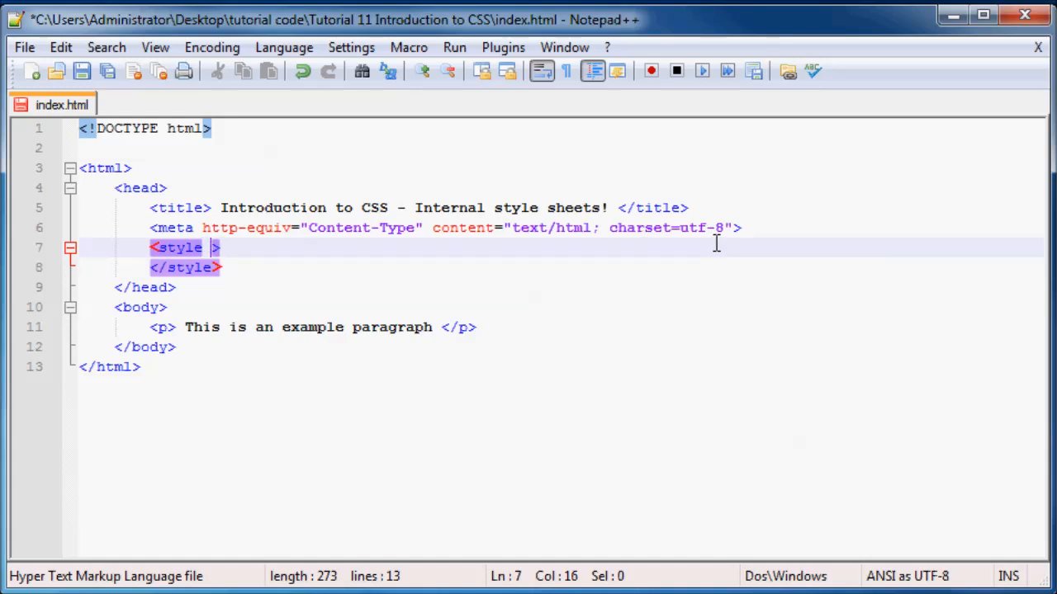
{"action": "type", "text": "type"}
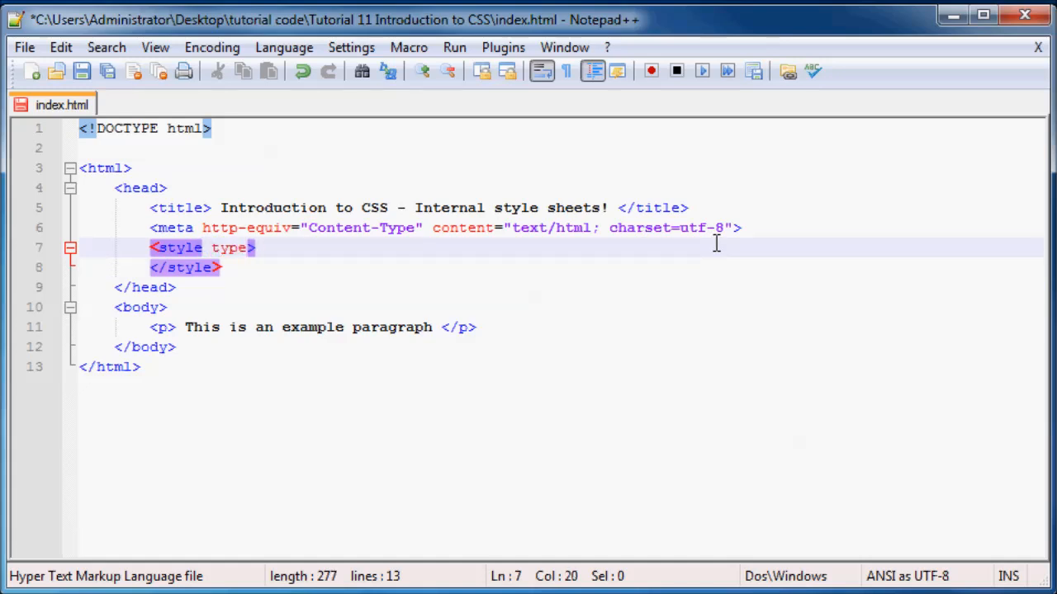
{"action": "type", "text": "="}
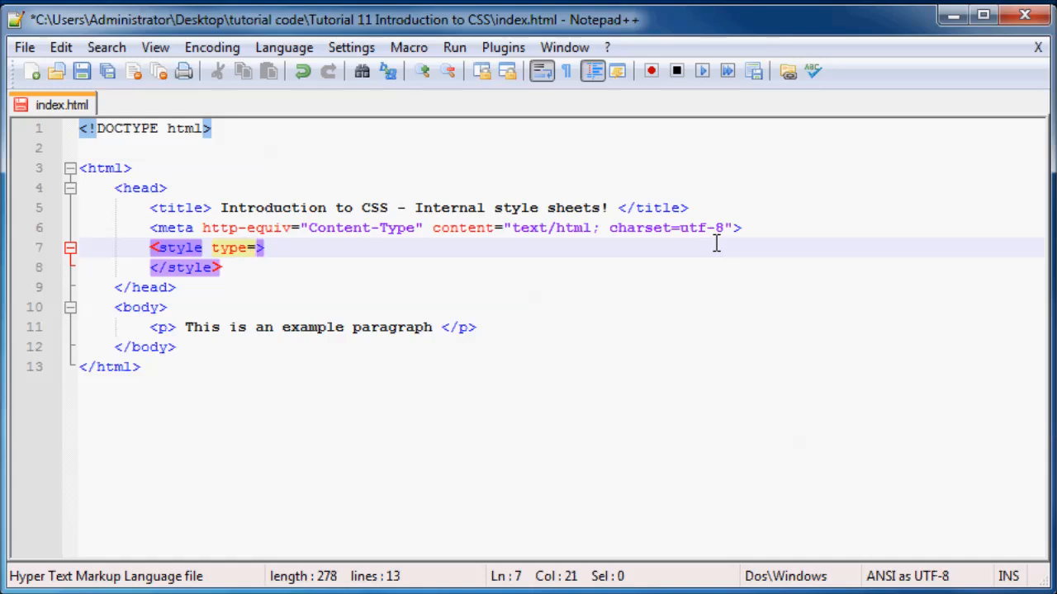
{"action": "type", "text": "\"text\""}
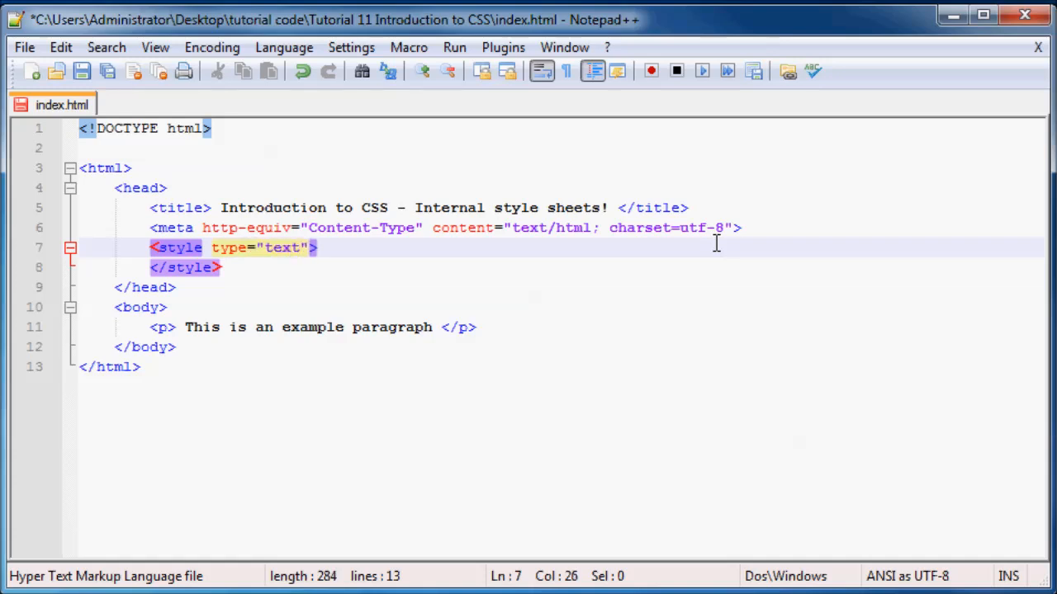
{"action": "type", "text": "/csss"}
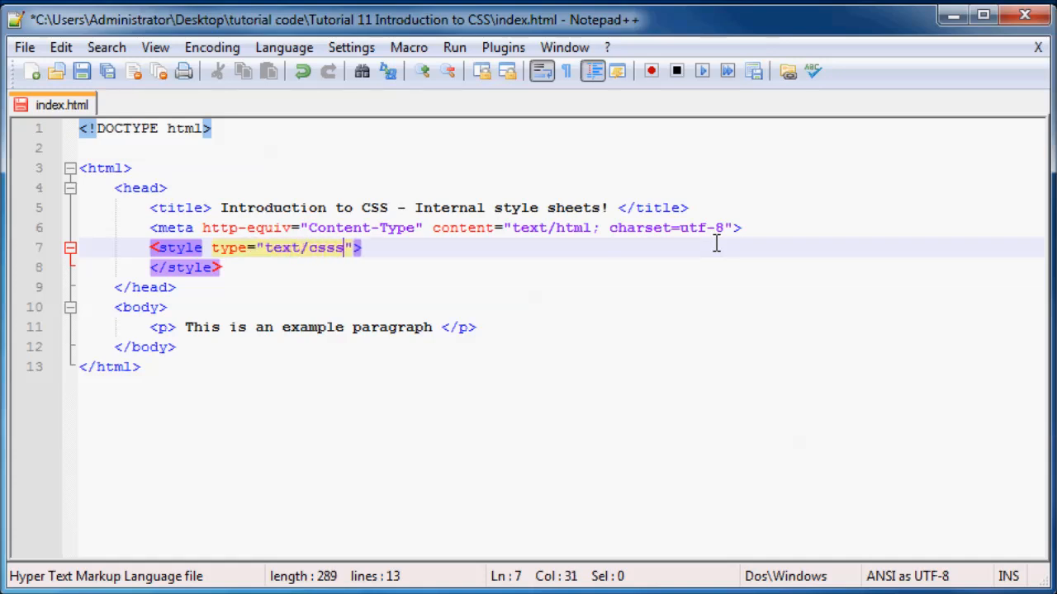
{"action": "key", "text": "Backspace"}
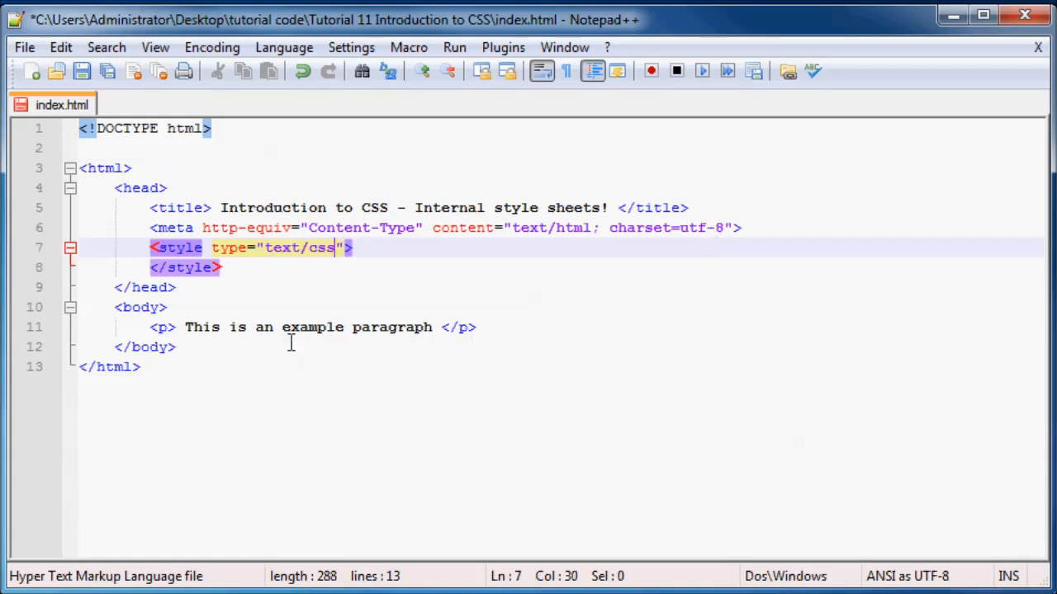
{"action": "key", "text": "Return"}
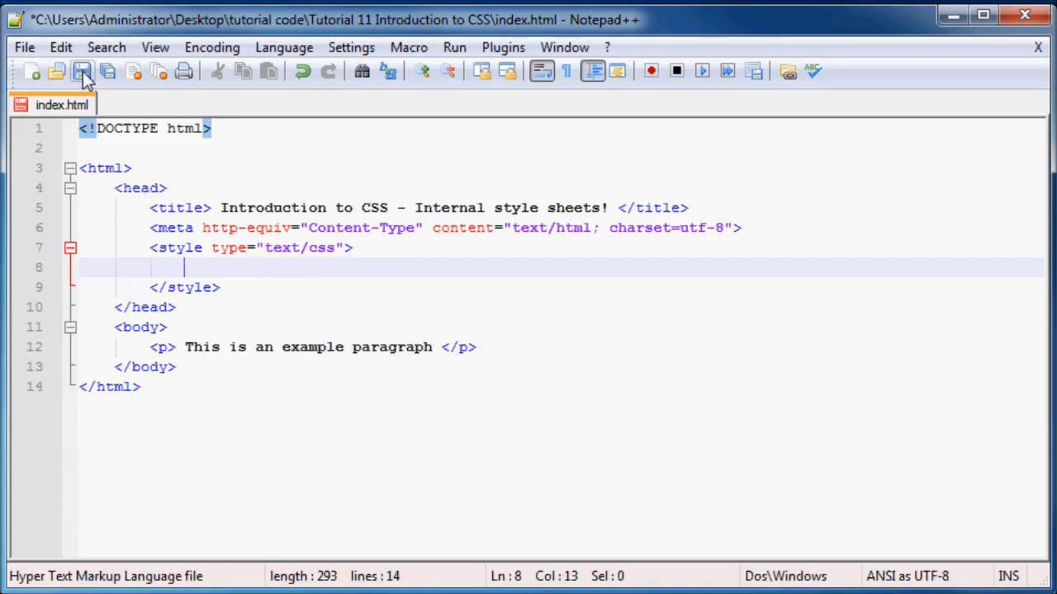
- Save index.html and return to the empty line inside the style block
{"action": "left_click", "coordinate": [82, 71]}
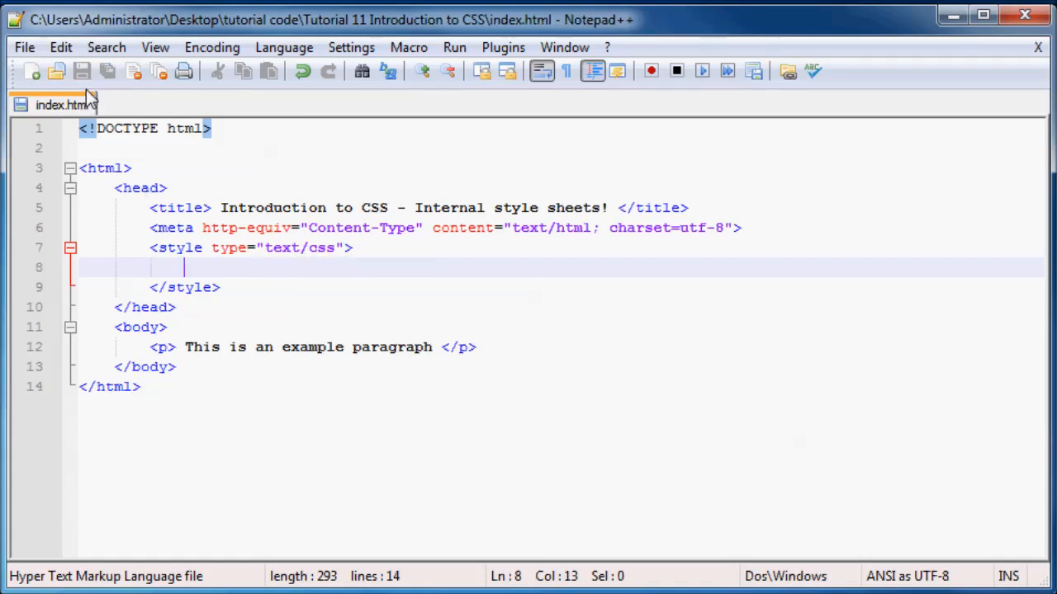
{"action": "mouse_move", "coordinate": [562, 510]}
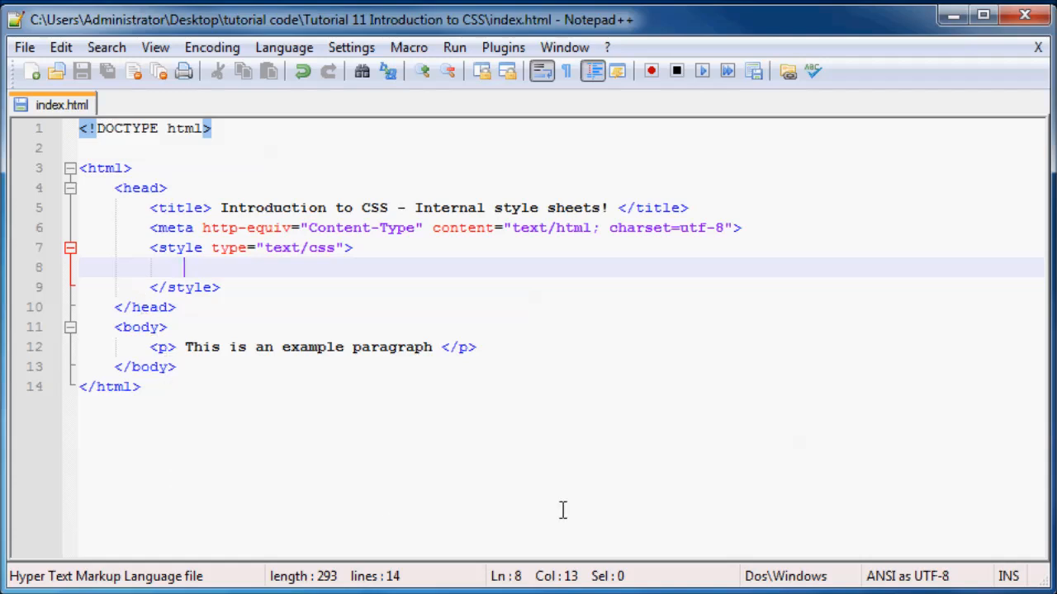
{"action": "mouse_move", "coordinate": [586, 463]}
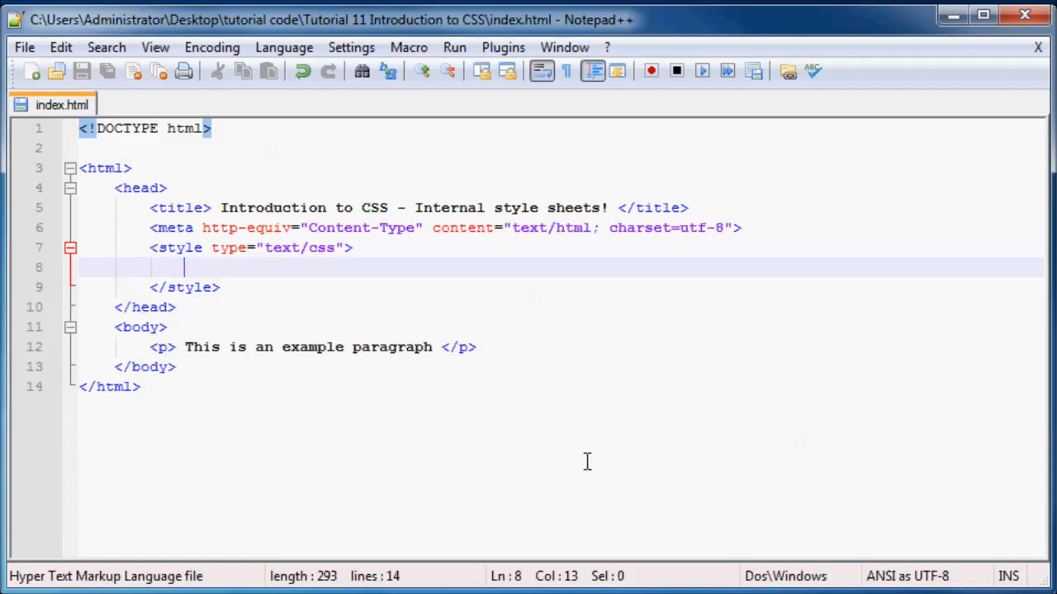
{"action": "mouse_move", "coordinate": [509, 465]}
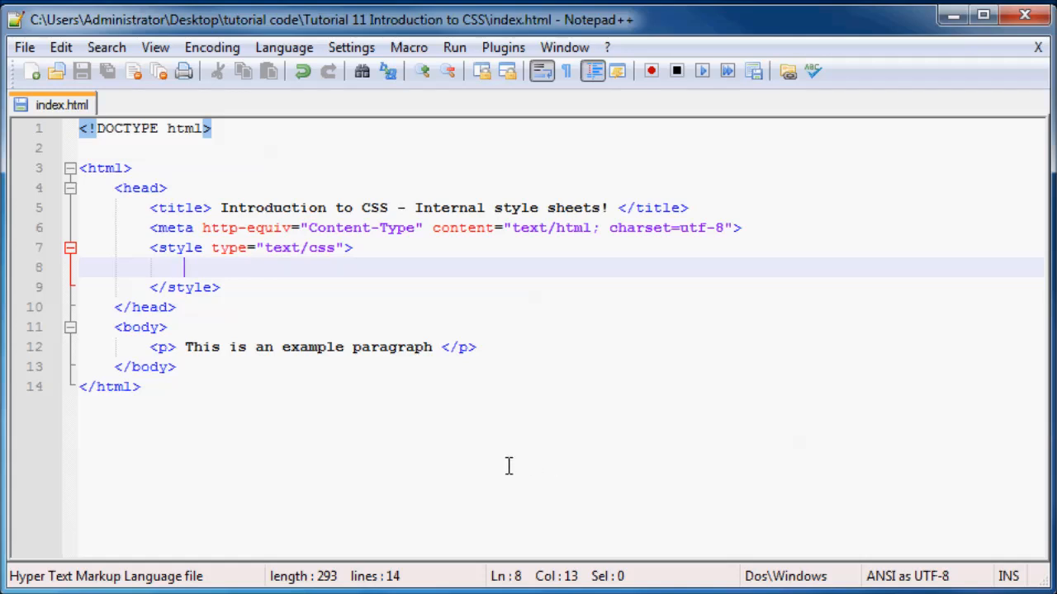
{"action": "mouse_move", "coordinate": [272, 442]}
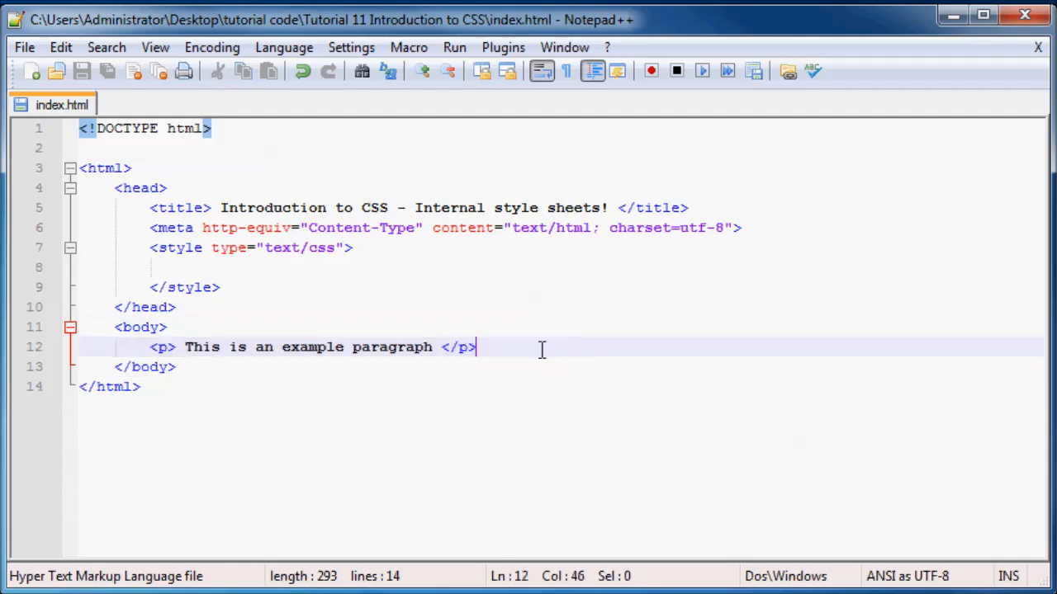
{"action": "left_click_drag", "start_coordinate": [477, 346], "coordinate": [150, 347]}
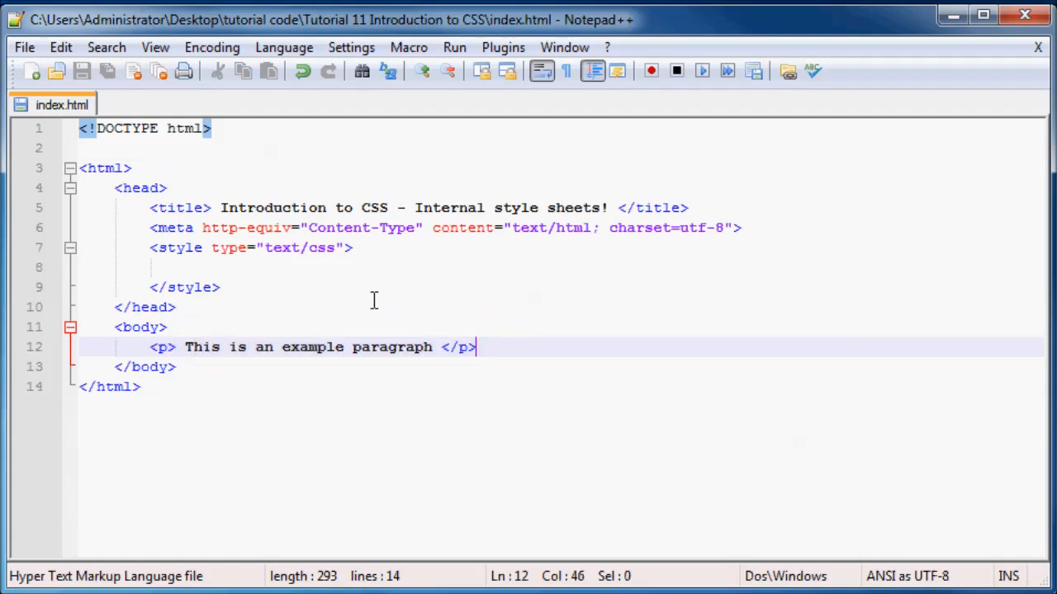
{"action": "left_click", "coordinate": [190, 268]}
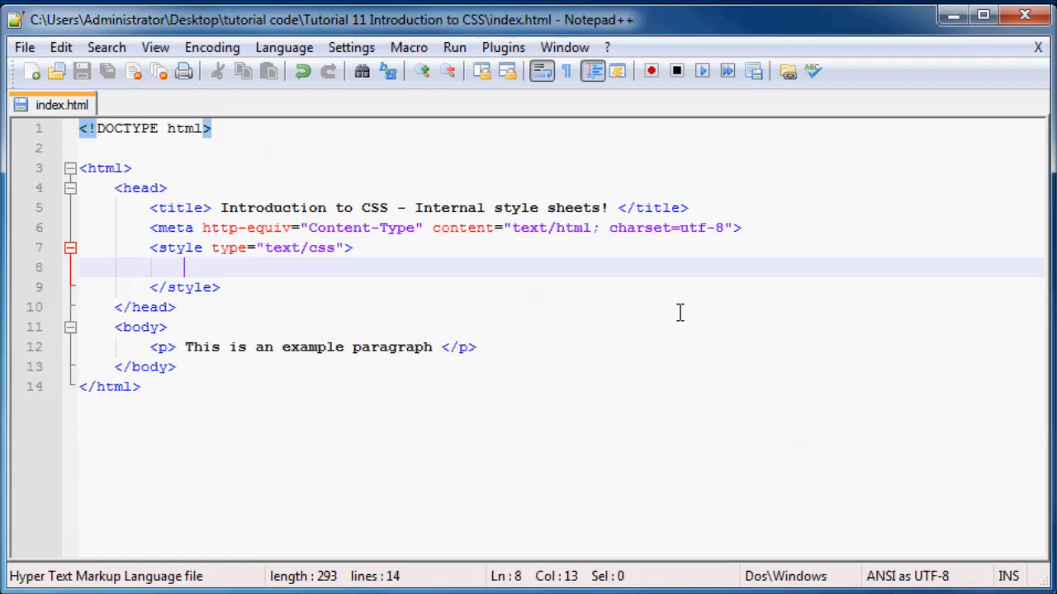
- Write the rule p{color:red;} on the blank line inside the style block
{"action": "type", "text": "p"}
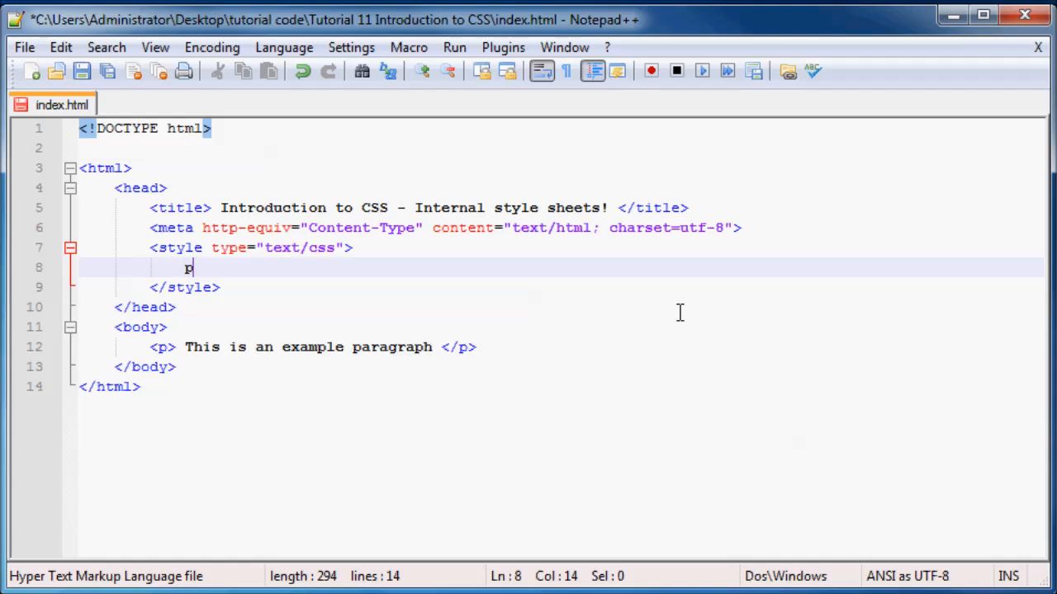
{"action": "type", "text": "{}"}
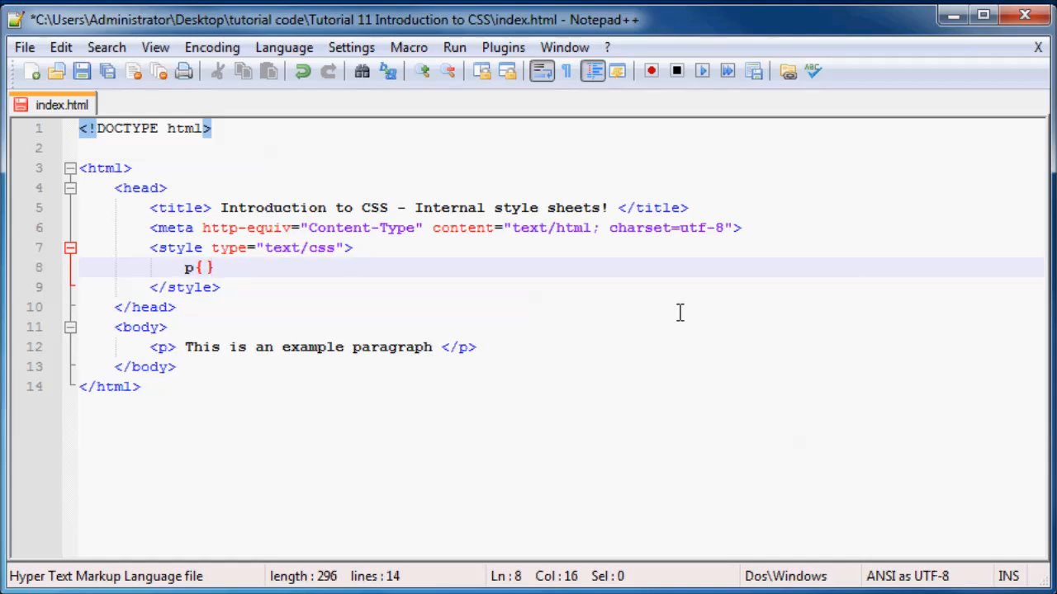
{"action": "key", "text": "Left"}
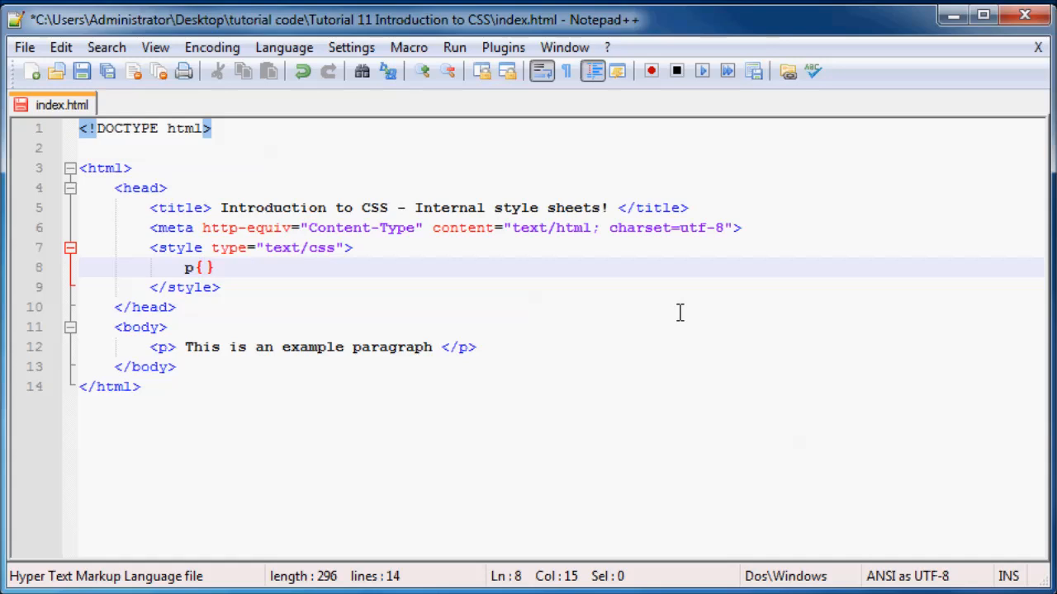
{"action": "type", "text": "color"}
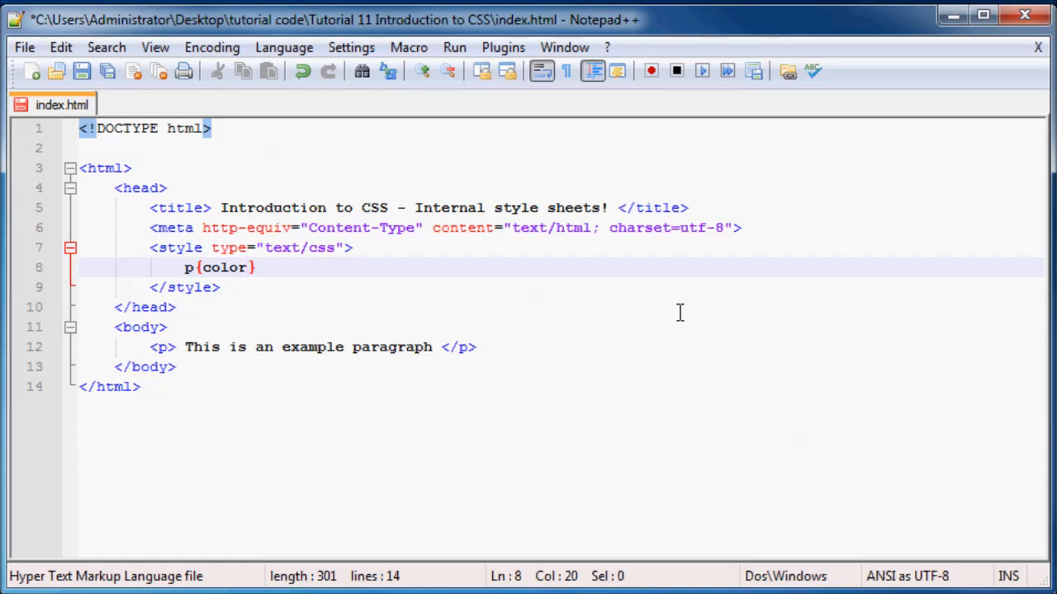
{"action": "type", "text": "re"}
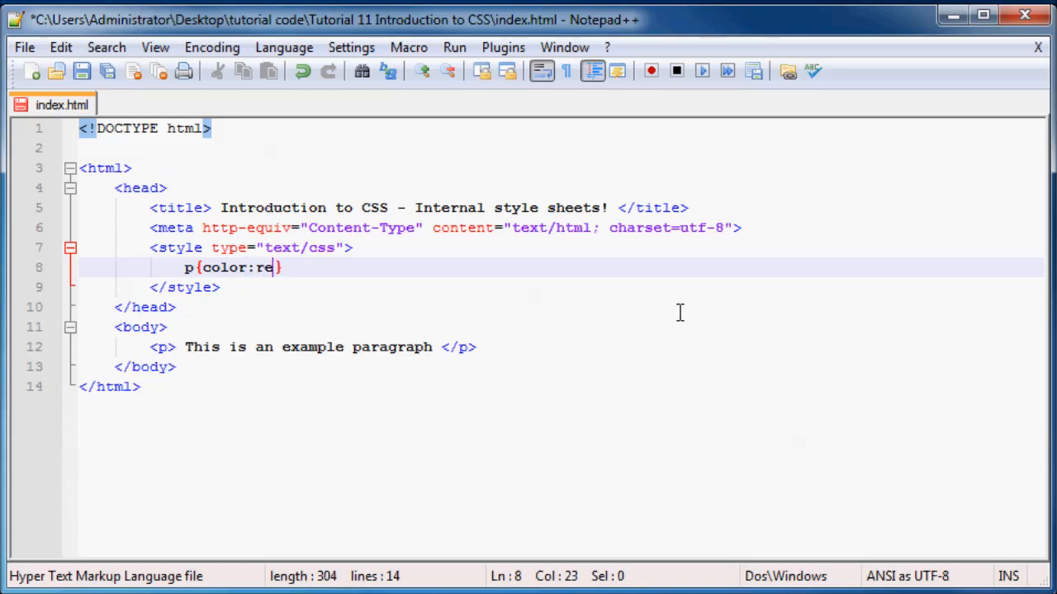
{"action": "type", "text": "d"}
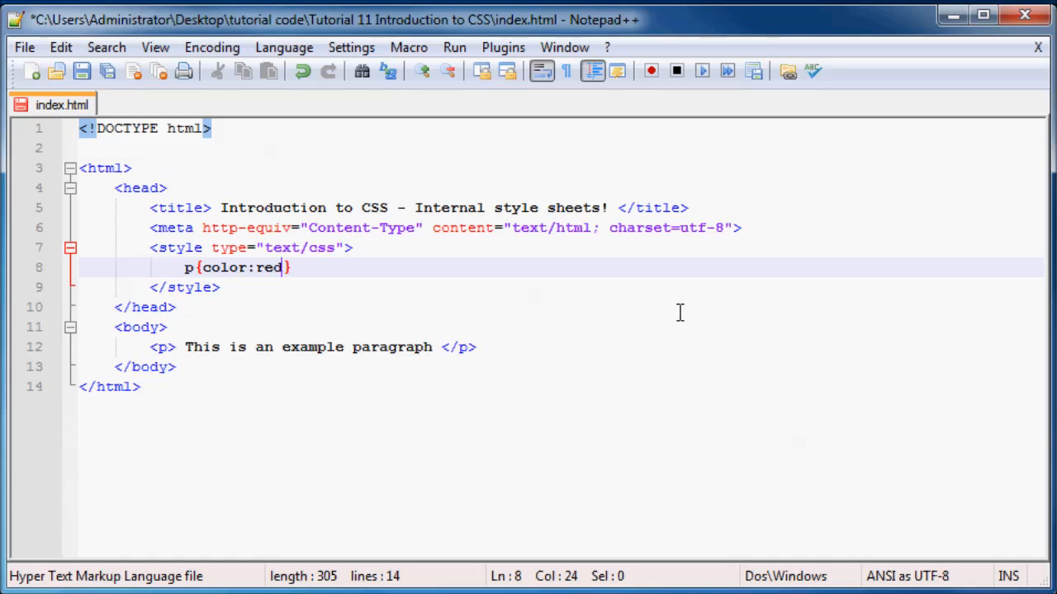
{"action": "type", "text": ";"}
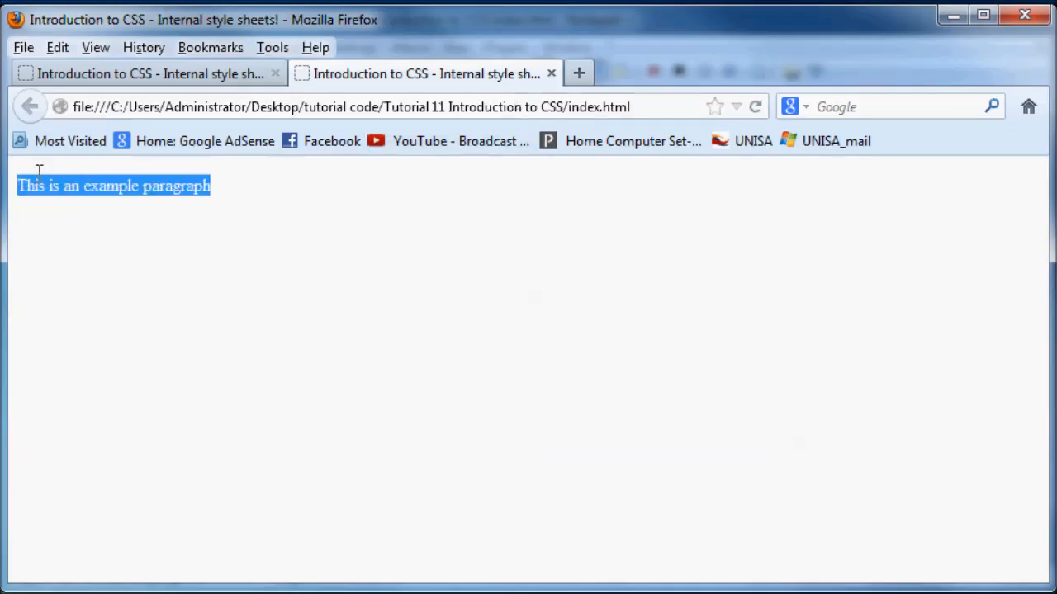
- Clear the selection on the reloaded Firefox page showing the red paragraph
{"action": "left_click", "coordinate": [551, 74]}
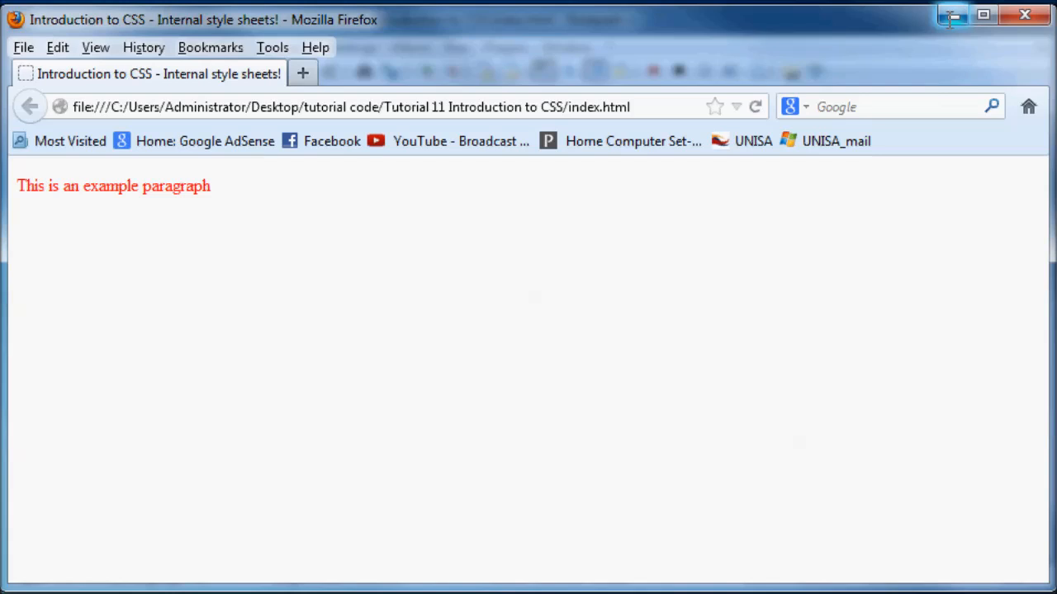
{"action": "mouse_move", "coordinate": [952, 15]}
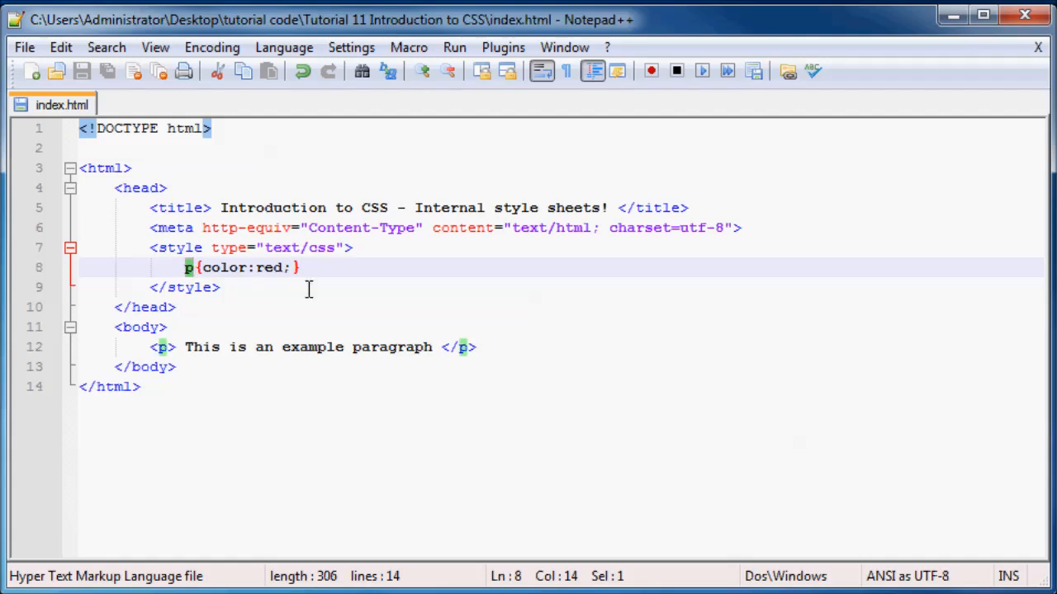
{"action": "left_click", "coordinate": [195, 267]}
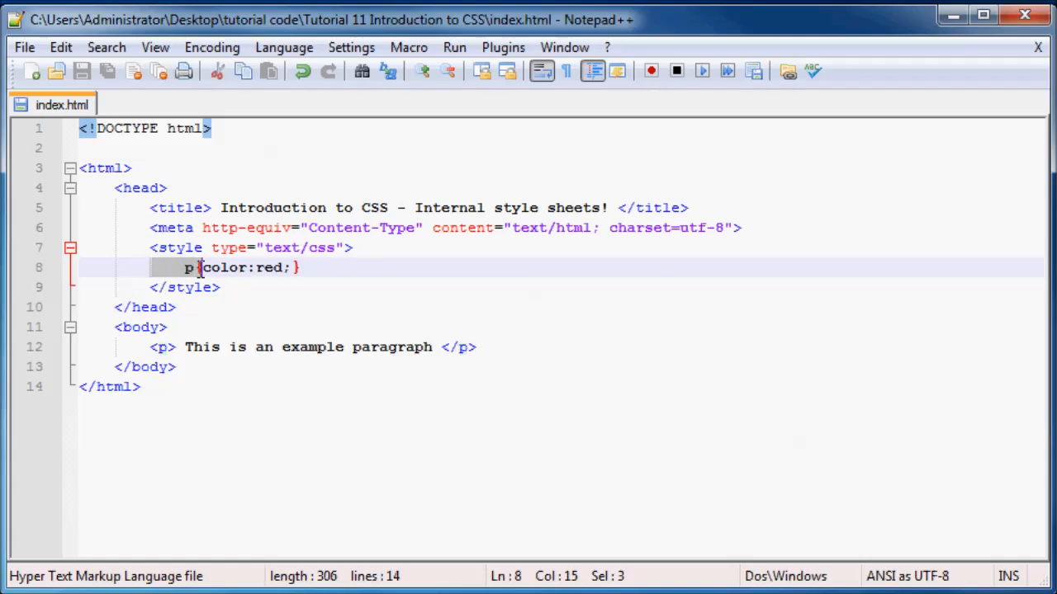
{"action": "left_click", "coordinate": [188, 268]}
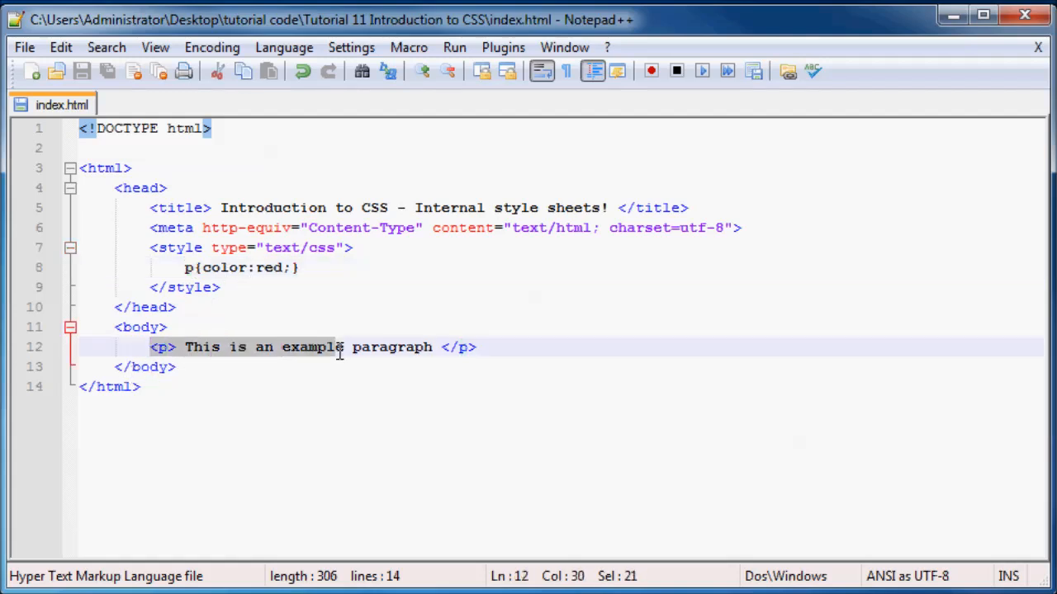
{"action": "left_click", "coordinate": [189, 268]}
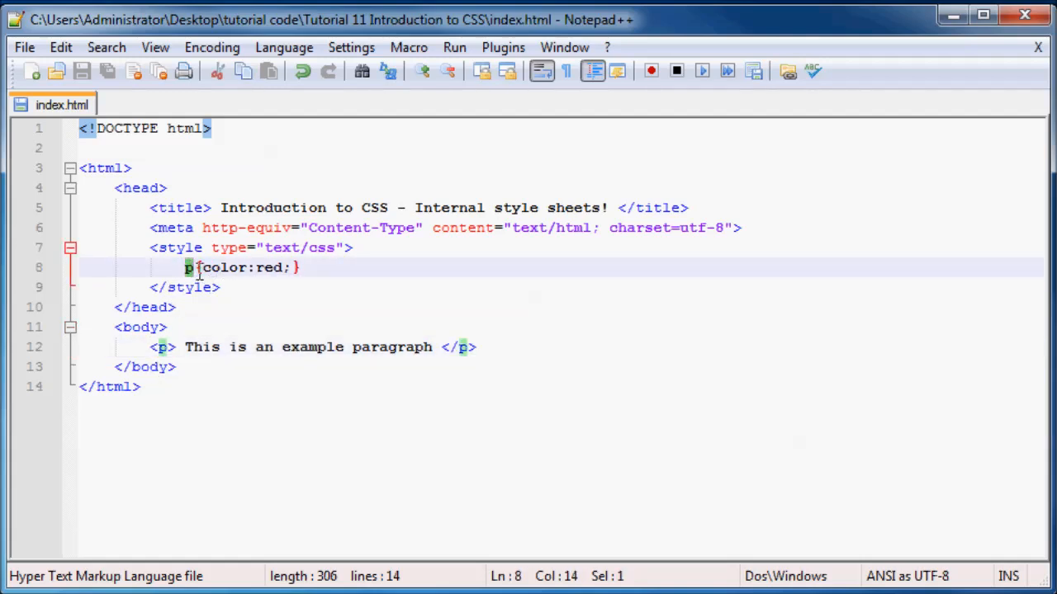
{"action": "left_click", "coordinate": [301, 267]}
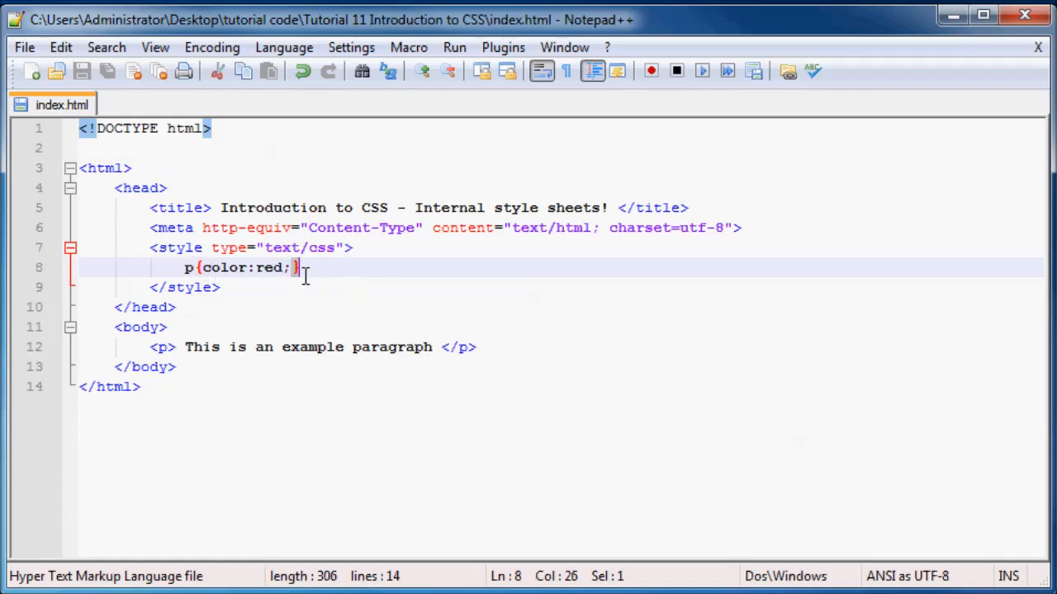
{"action": "left_click", "coordinate": [198, 268]}
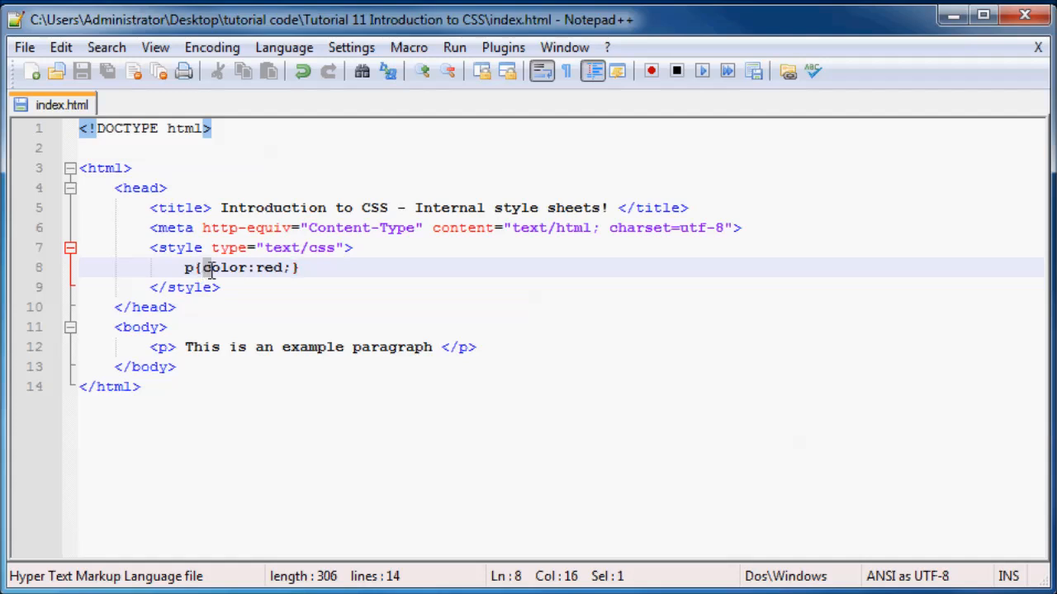
{"action": "double_click", "coordinate": [223, 268]}
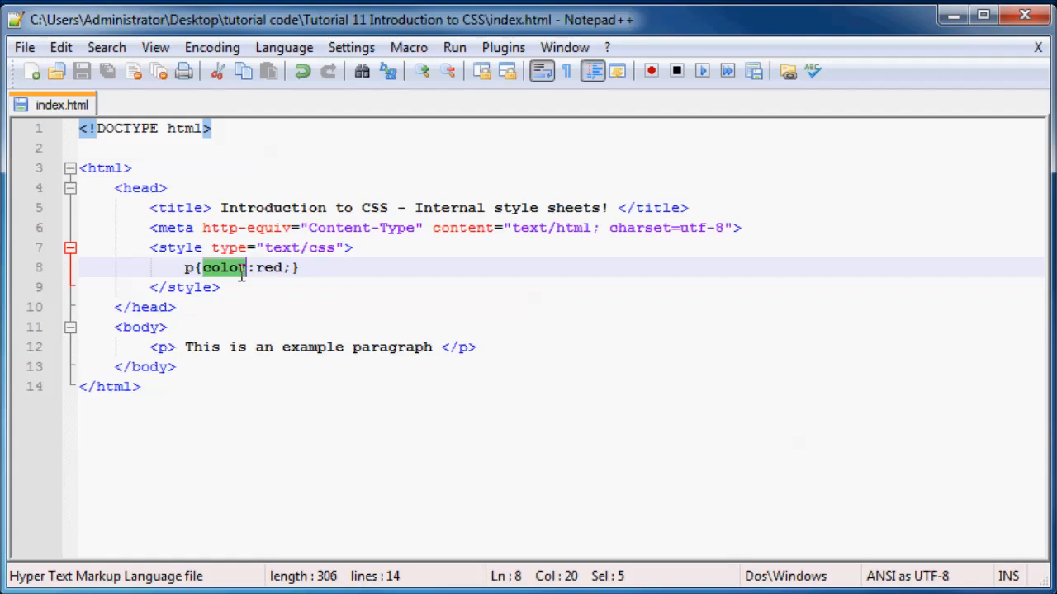
{"action": "mouse_move", "coordinate": [519, 262]}
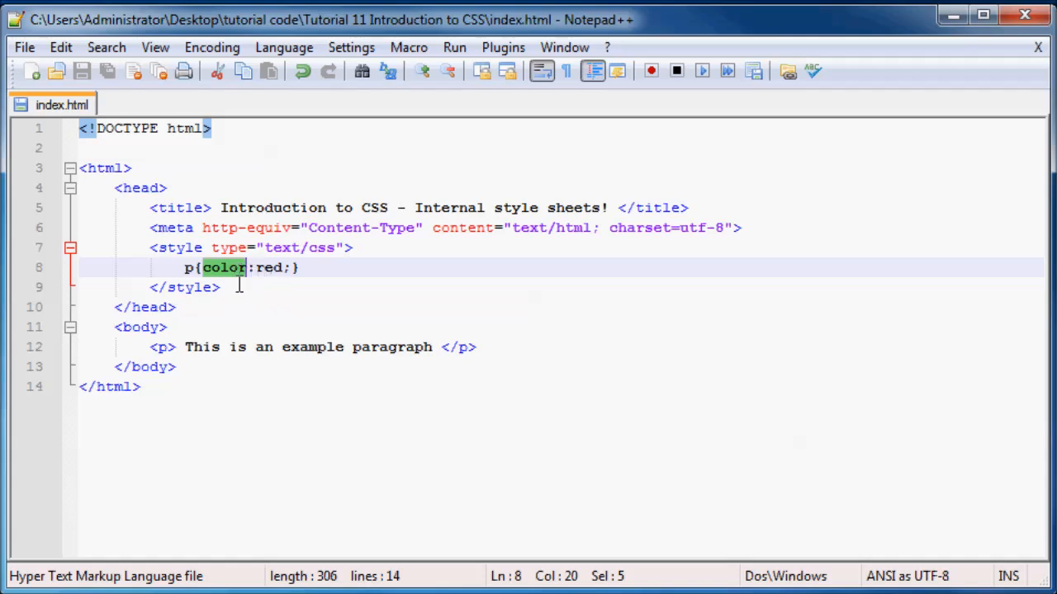
{"action": "left_click", "coordinate": [219, 286]}
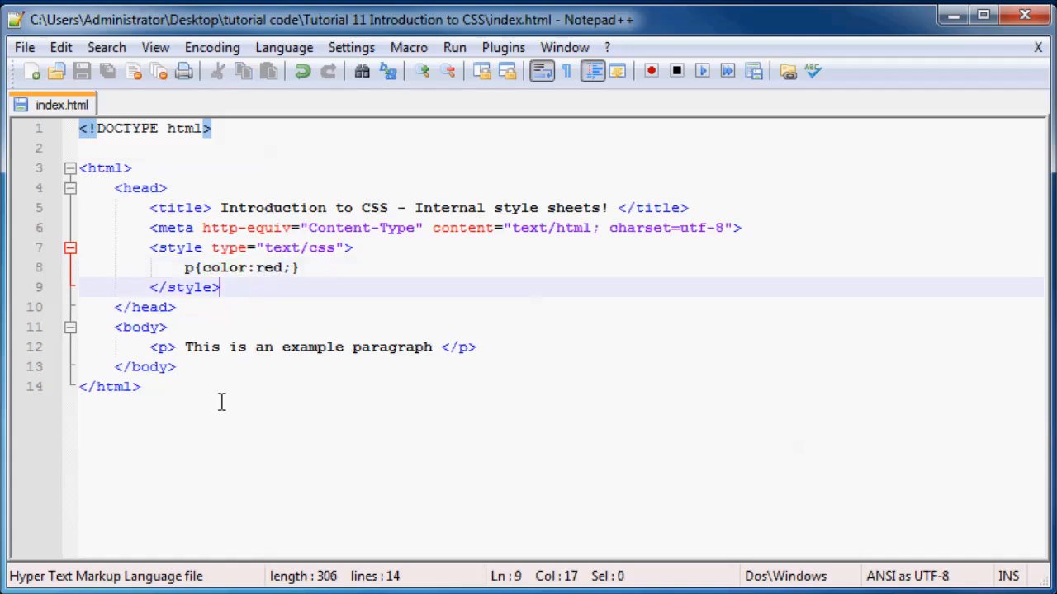
{"action": "double_click", "coordinate": [268, 267]}
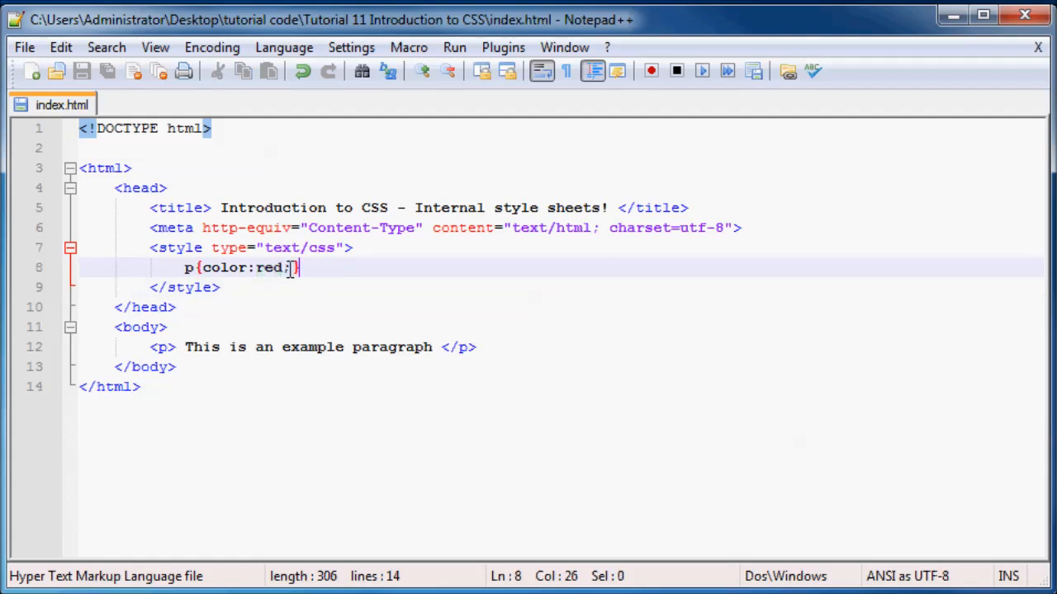
{"action": "double_click", "coordinate": [269, 267]}
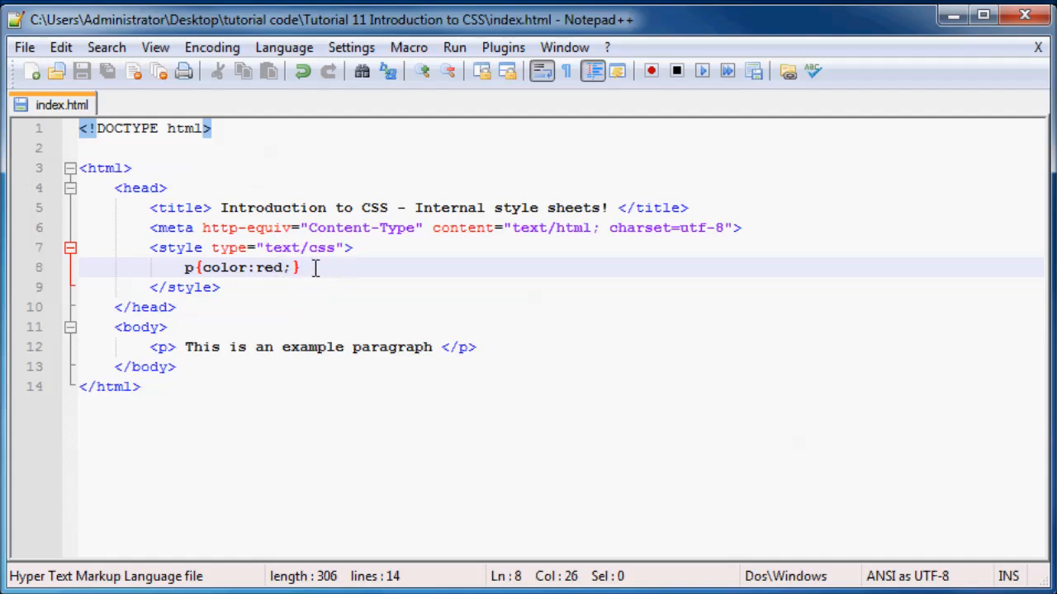
{"action": "mouse_move", "coordinate": [188, 268]}
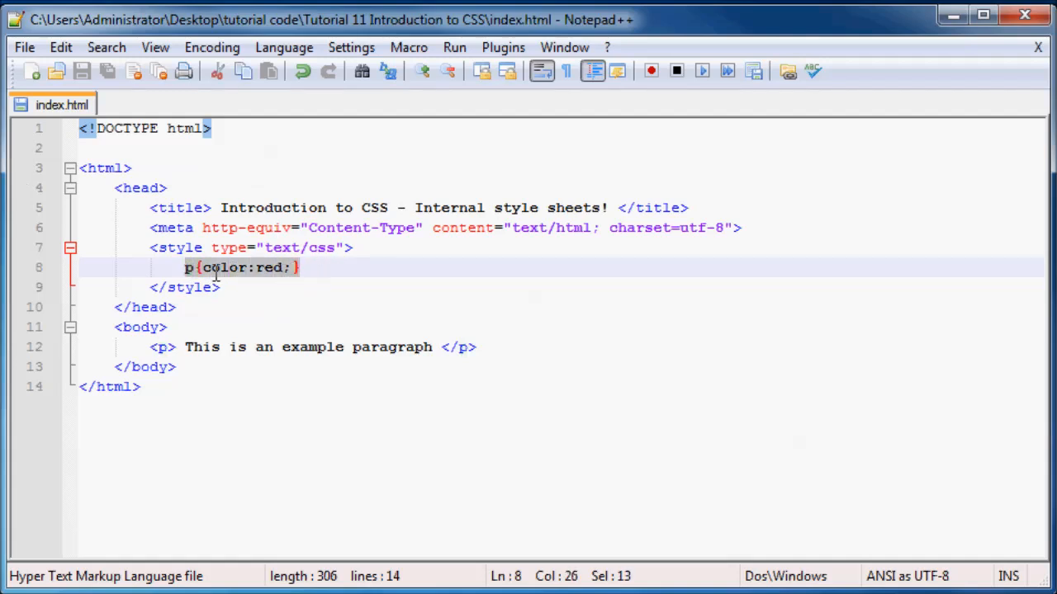
{"action": "left_click", "coordinate": [198, 287]}
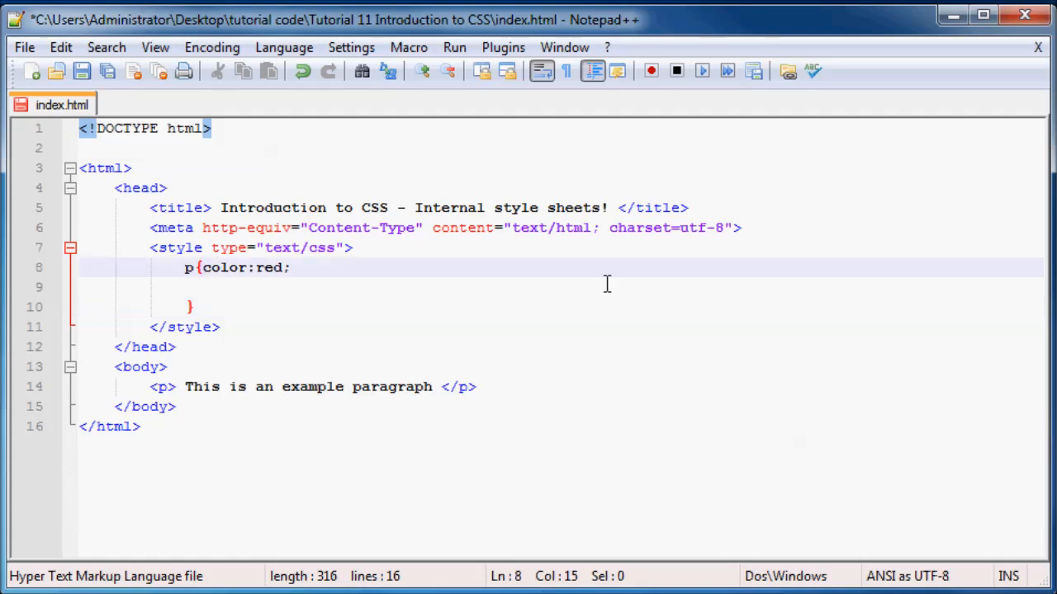
- Break the p rule onto separate lines and add font-family:sans-serif; after color:red;
{"action": "key", "text": "Enter"}
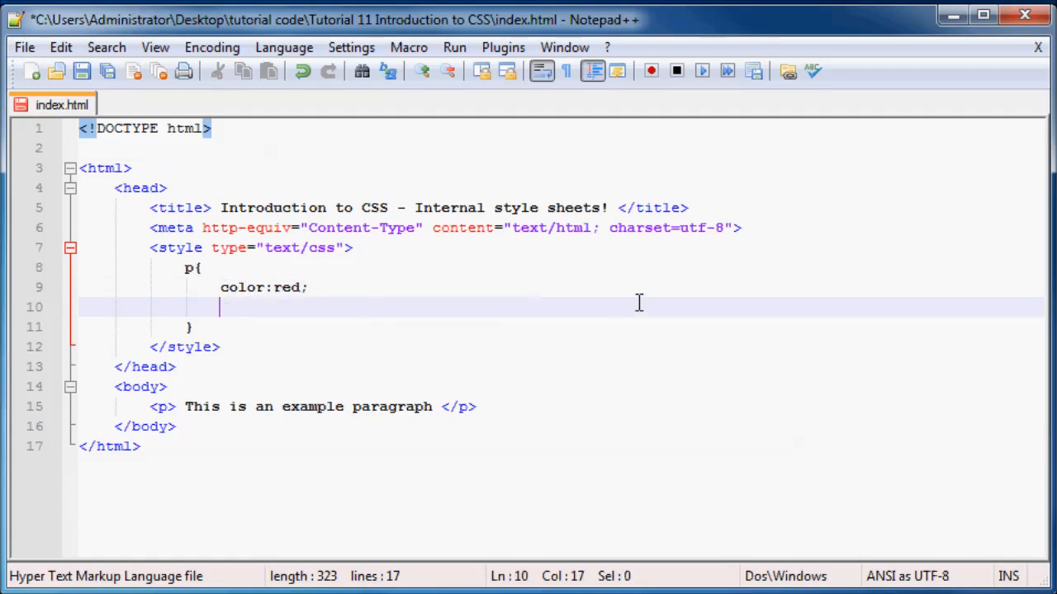
{"action": "type", "text": "fon"}
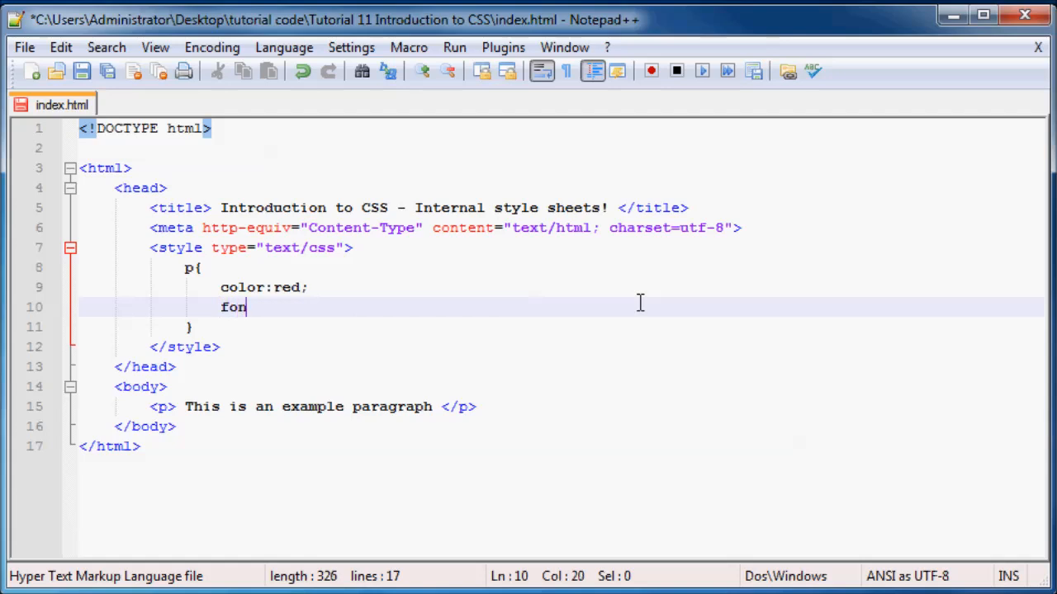
{"action": "type", "text": "t-famil"}
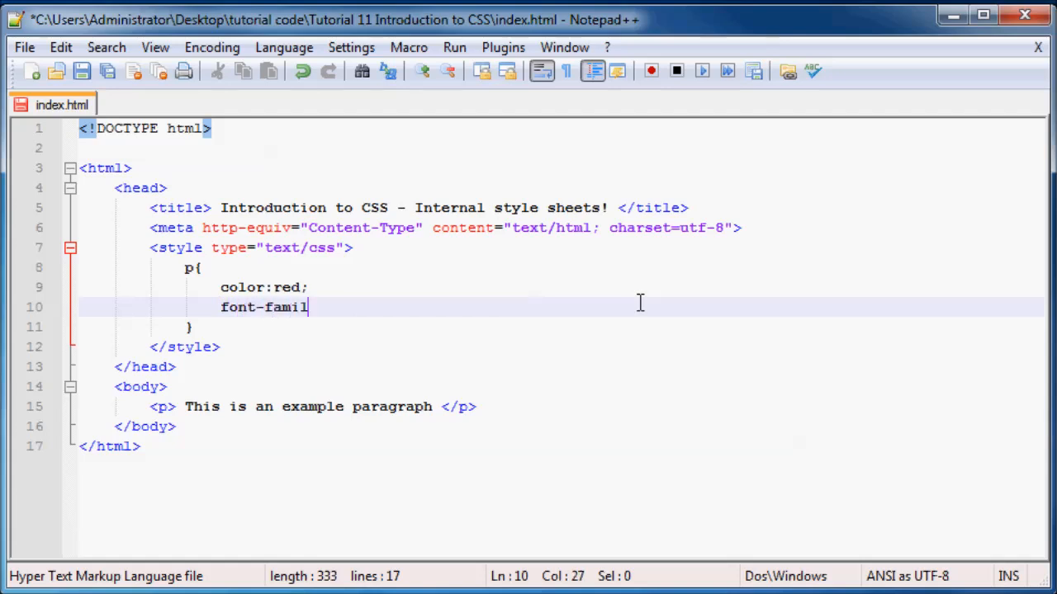
{"action": "type", "text": "y"}
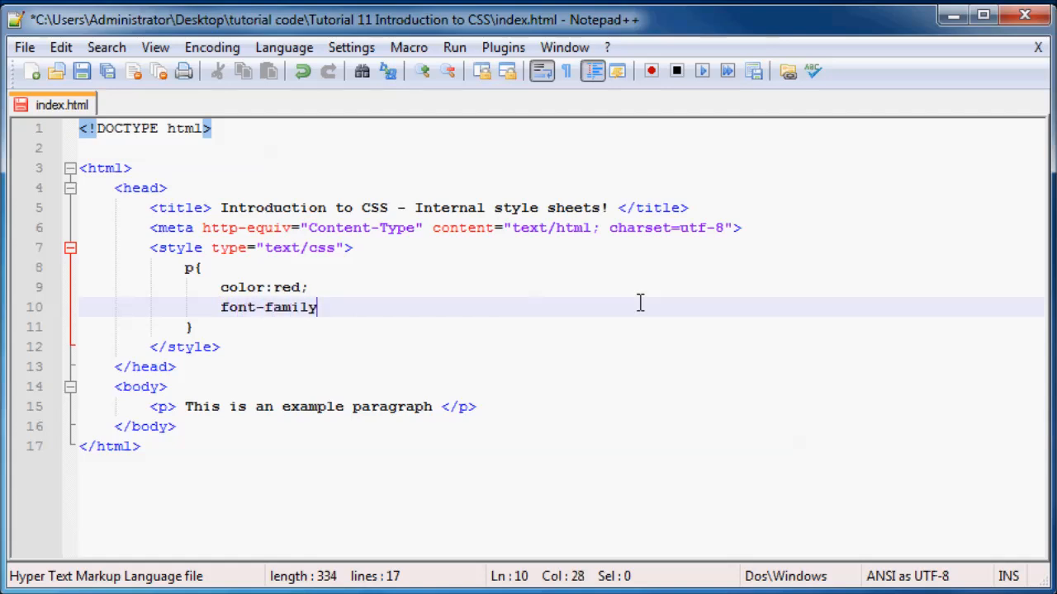
{"action": "type", "text": ":"}
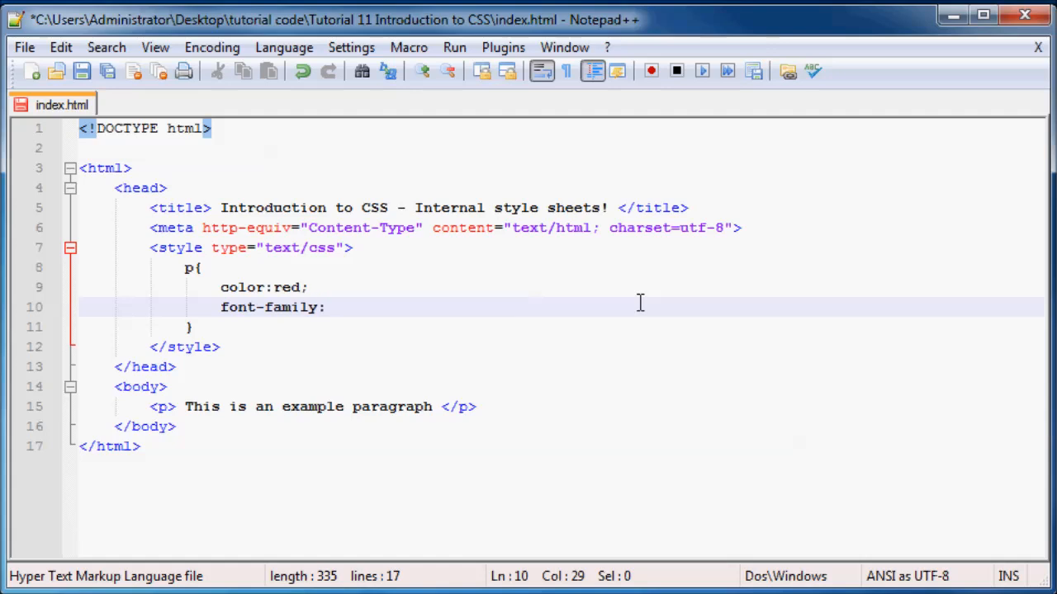
{"action": "type", "text": "sans-"}
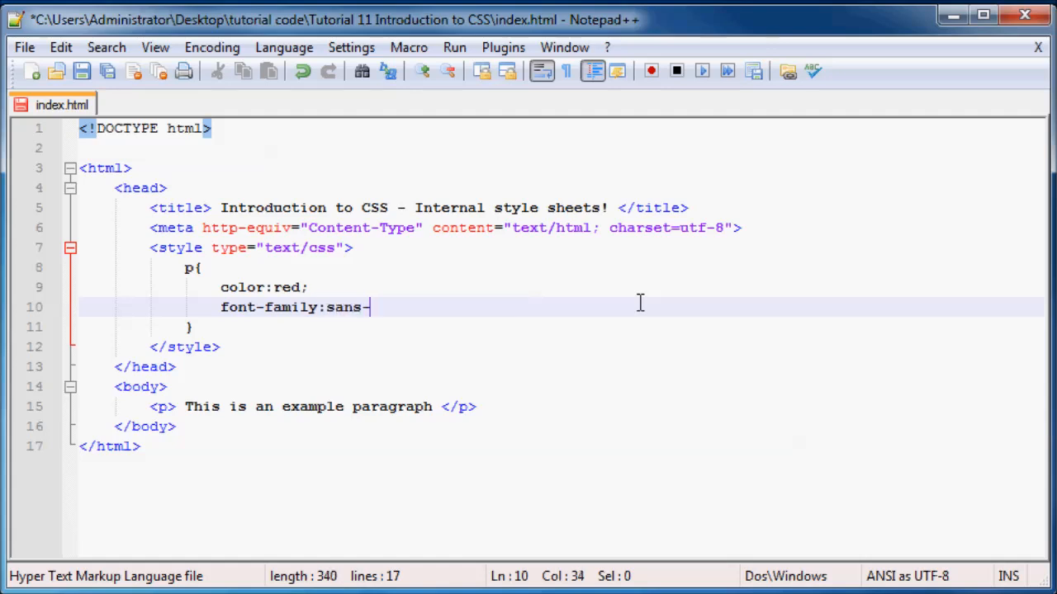
{"action": "type", "text": "serif"}
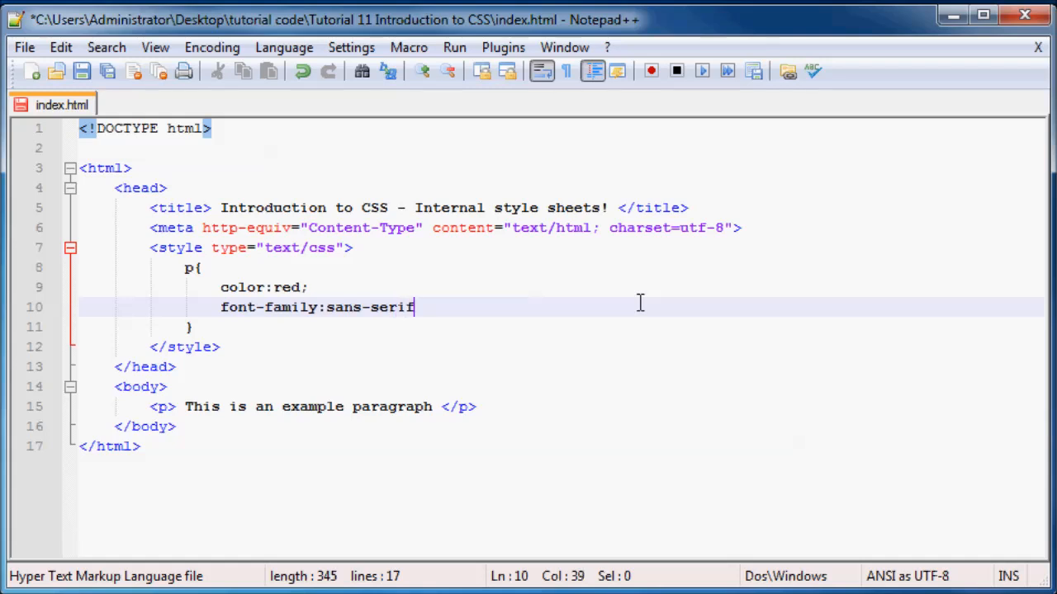
{"action": "type", "text": ";"}
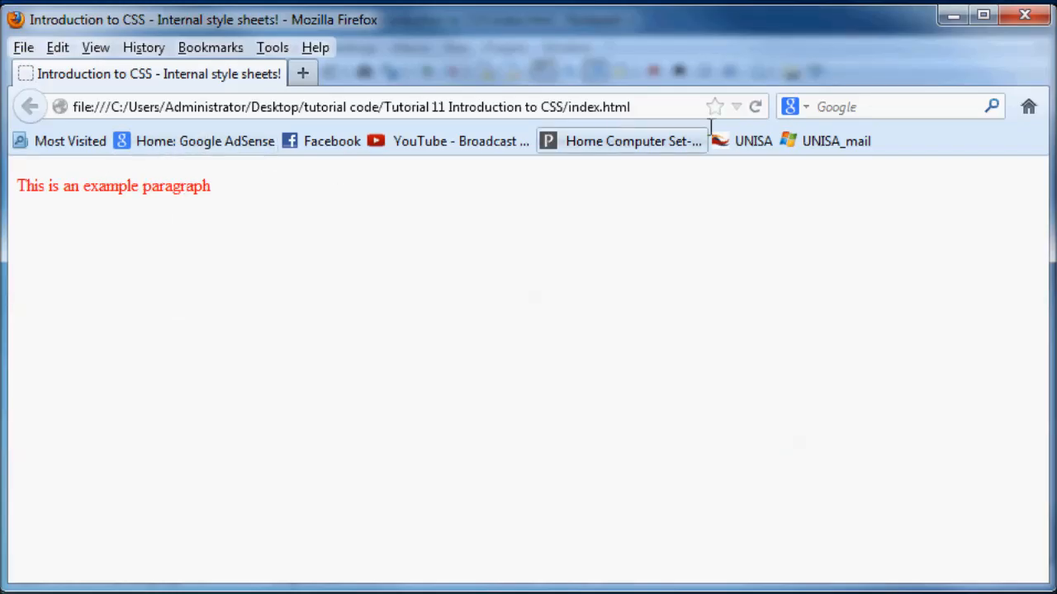
{"action": "mouse_move", "coordinate": [755, 107]}
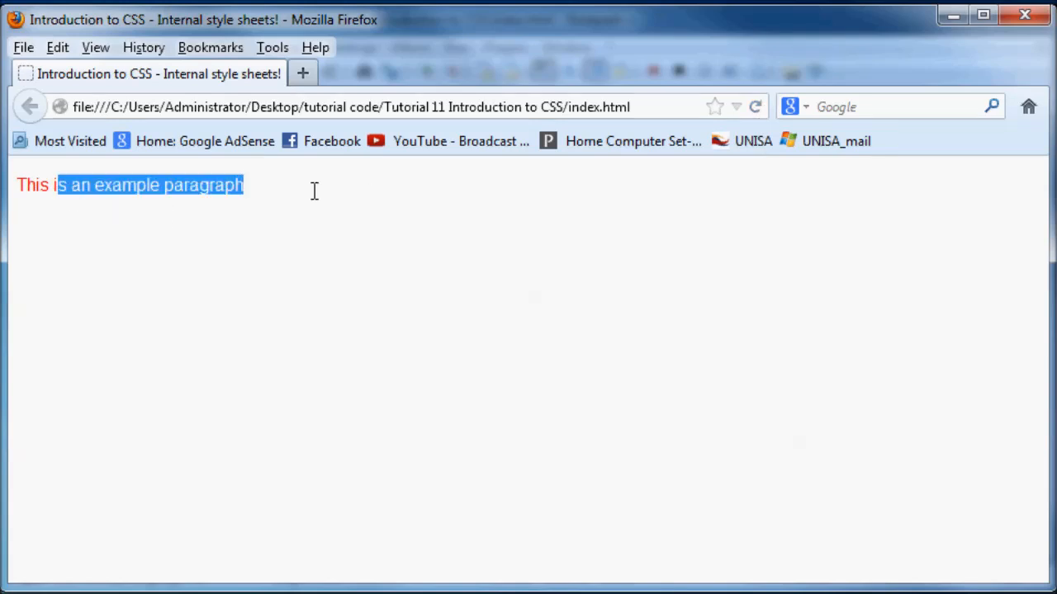
- Clear the selection on the refreshed Firefox page with red sans-serif text
{"action": "left_click", "coordinate": [299, 545]}
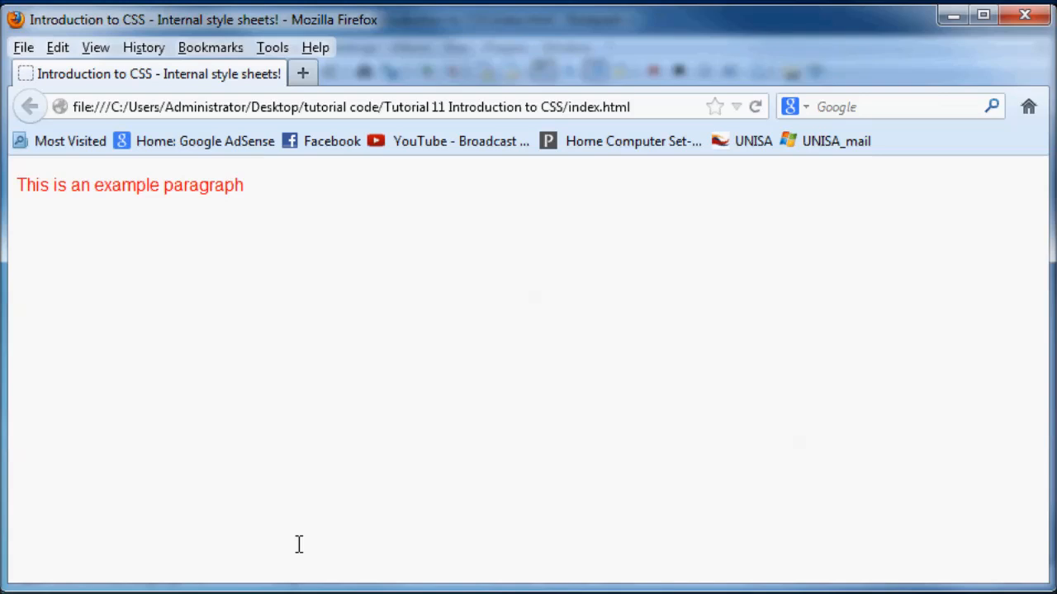
{"action": "mouse_move", "coordinate": [113, 85]}
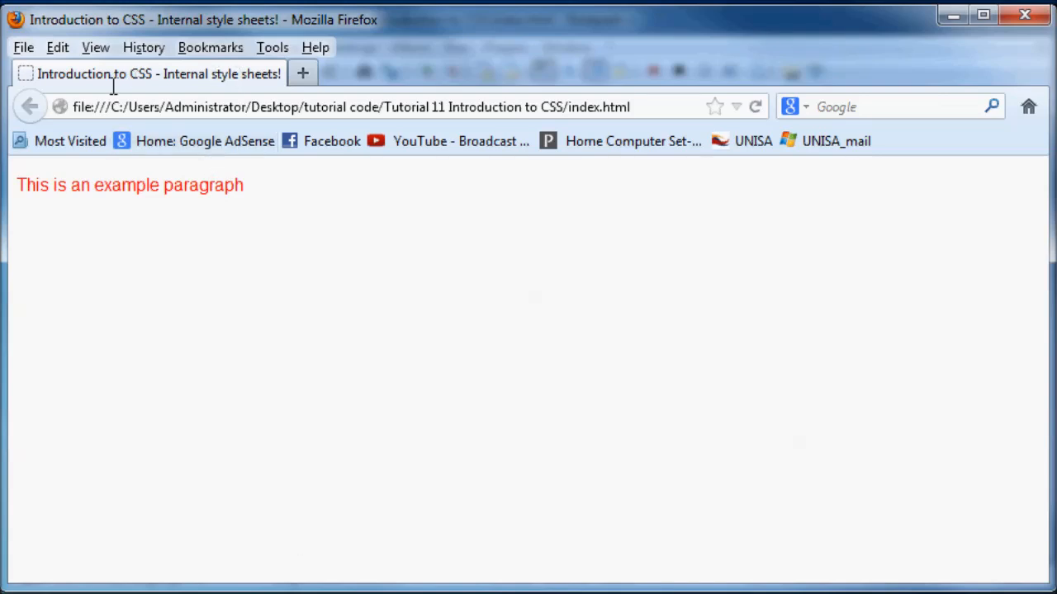